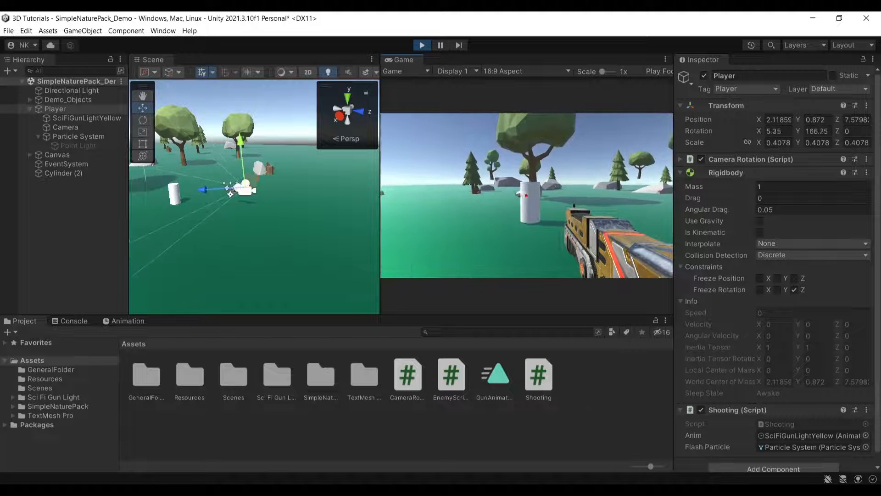
Stop Play mode and review the Player, its Camera and the SciFiGunLightYellow gun in the Hierarchy.
click(421, 45)
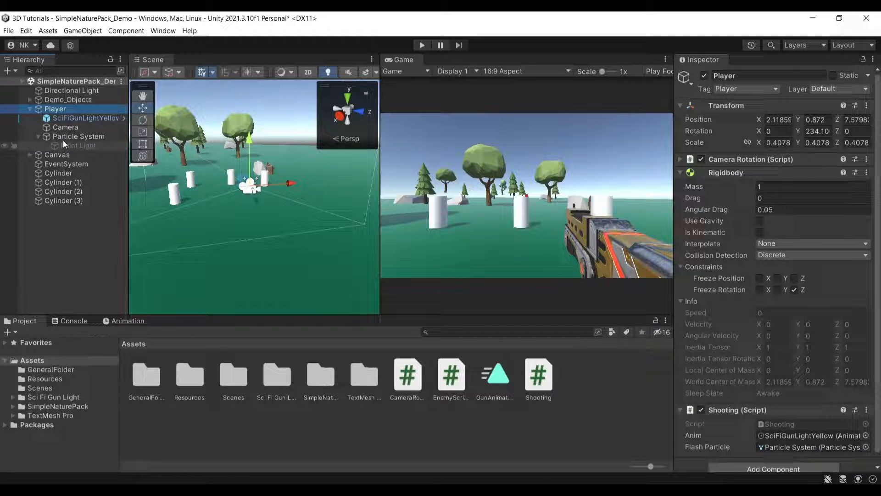
click(88, 119)
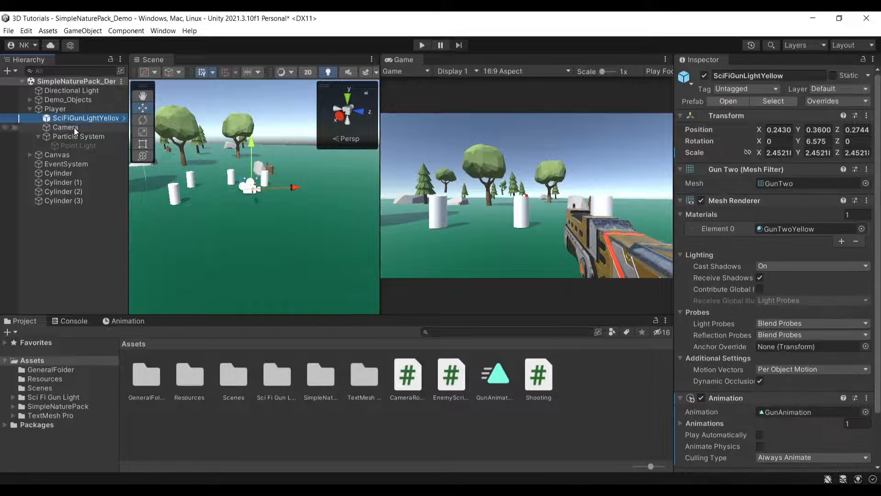
click(55, 108)
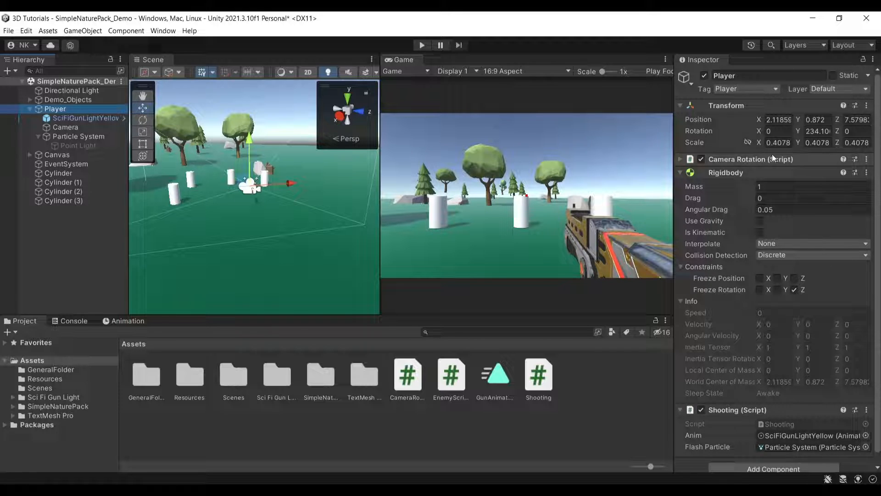
mouse_move(752, 167)
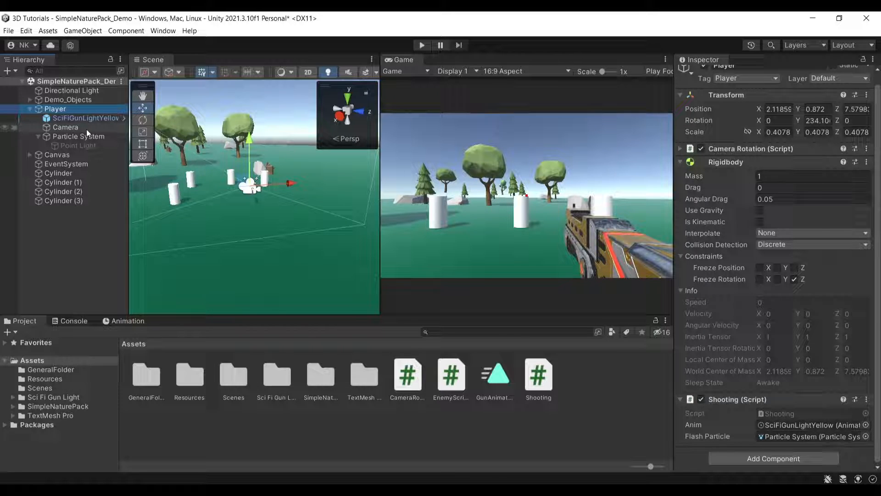
click(64, 127)
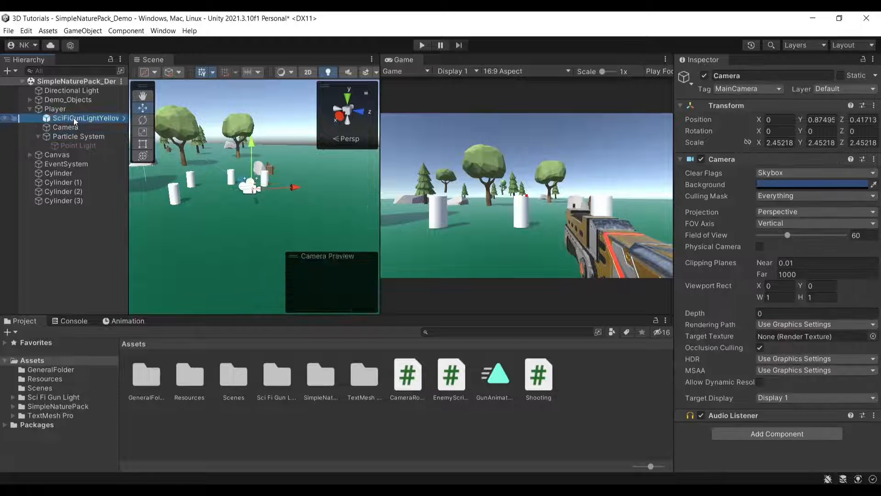
click(83, 119)
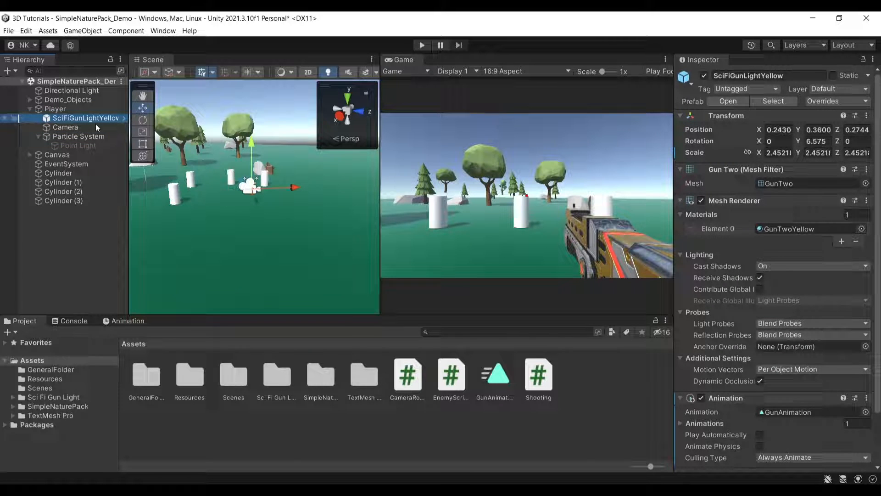
mouse_move(197, 152)
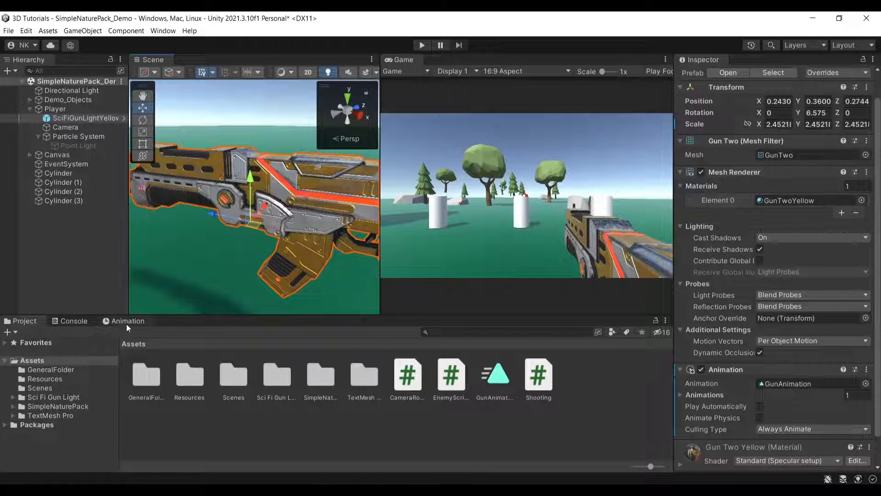
Preview the GunAnimation clip playing in the Animation timeline, then stop it.
click(127, 321)
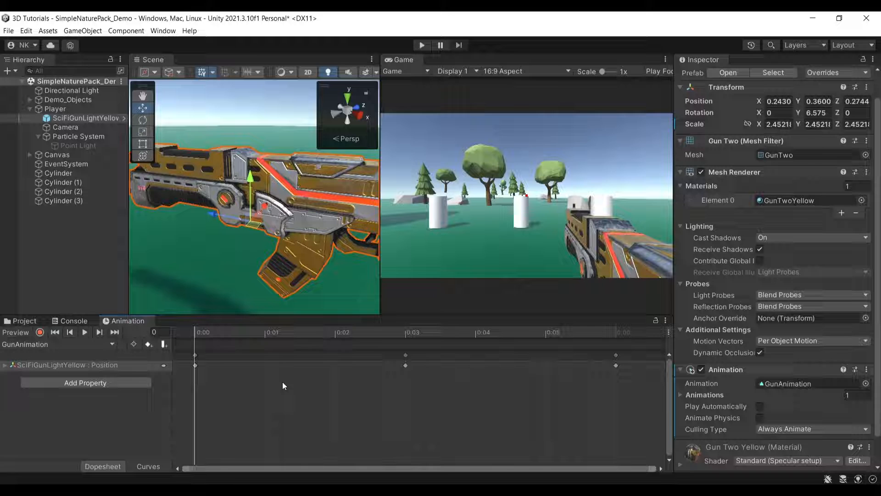
click(349, 331)
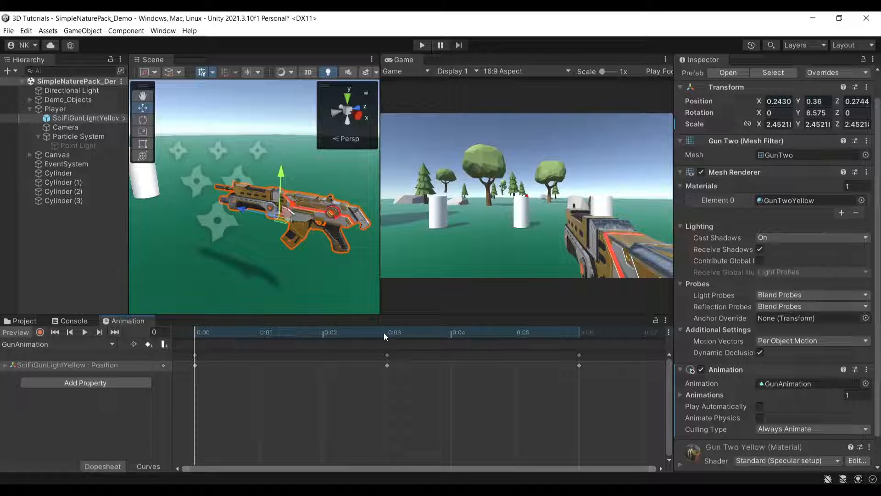
click(275, 332)
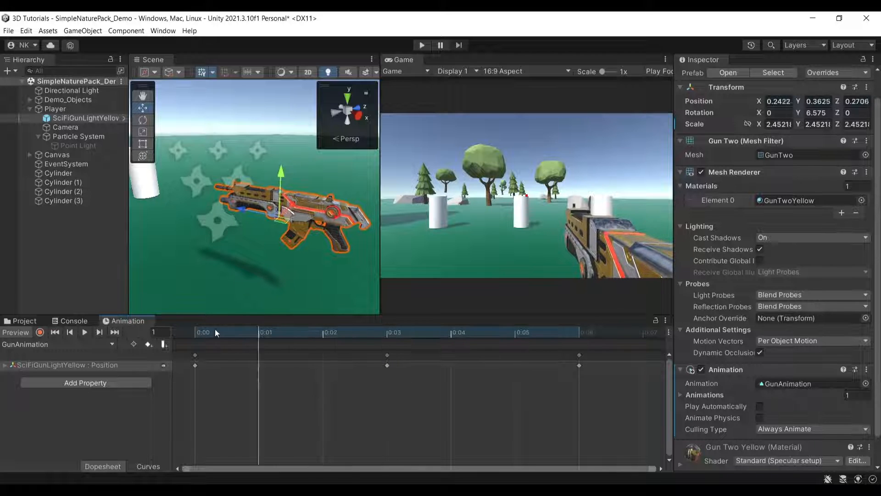
Toggle keyframe record mode on and off, then return to the Player object.
click(39, 332)
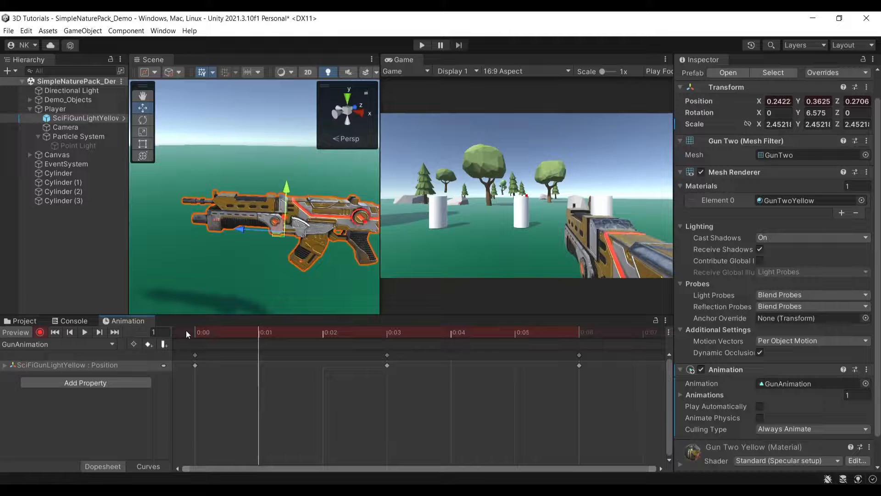
click(55, 331)
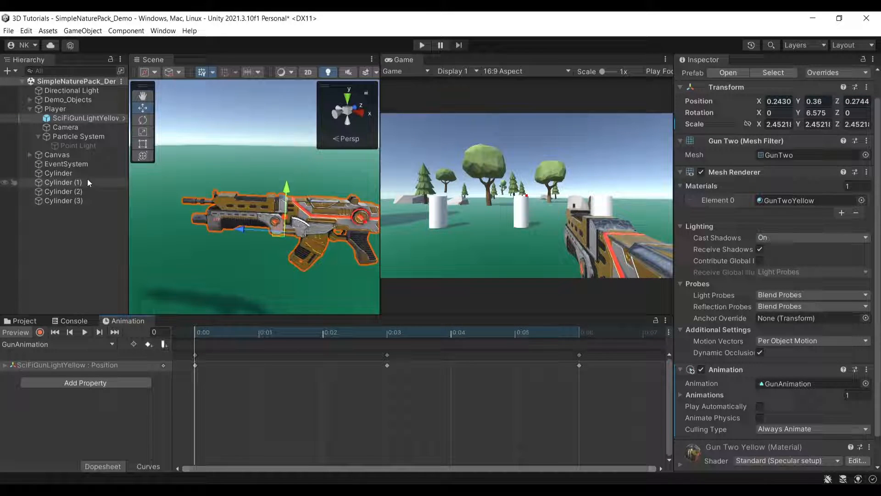
click(79, 136)
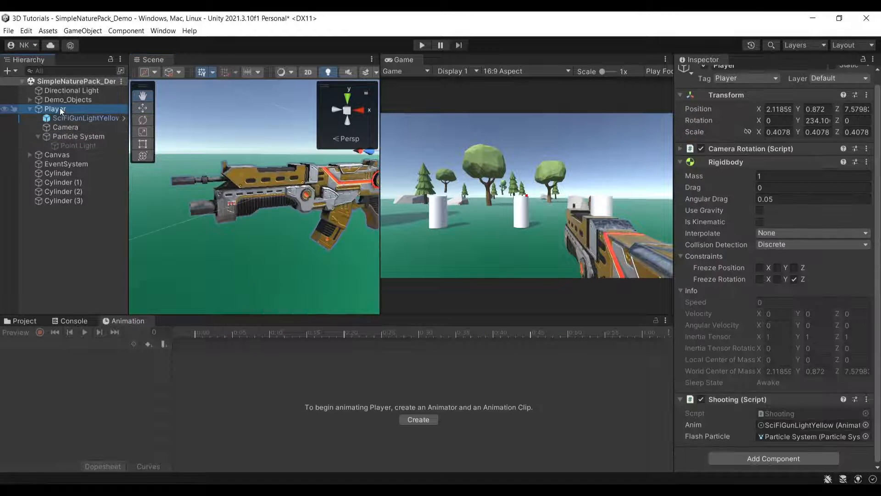
Select the flash Particle System and review its short Duration and random-between-two-colours Start Color.
right_click(55, 108)
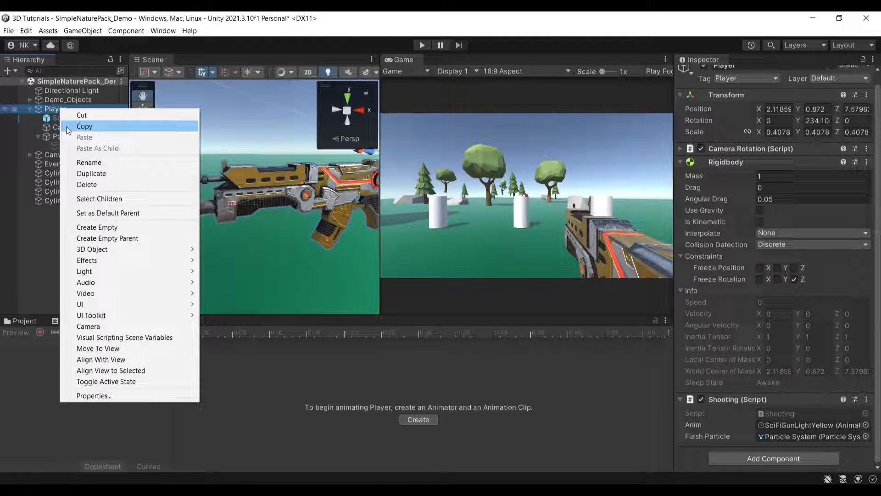
mouse_move(86, 259)
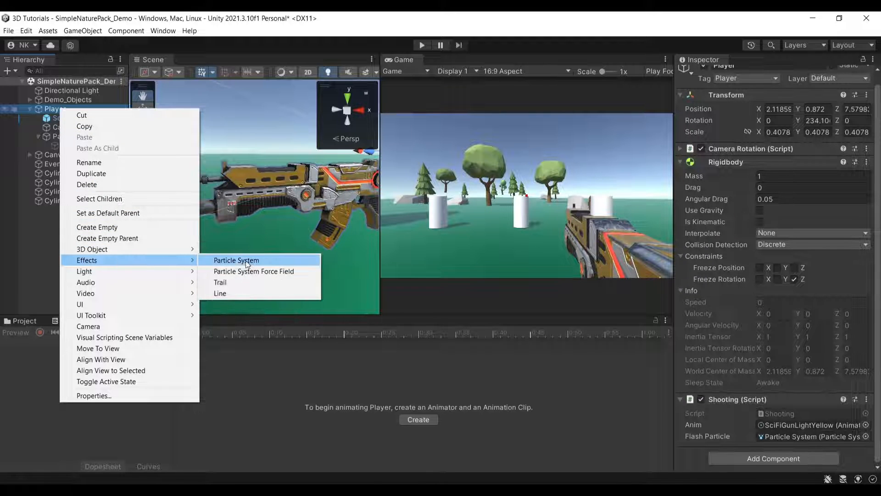
click(236, 259)
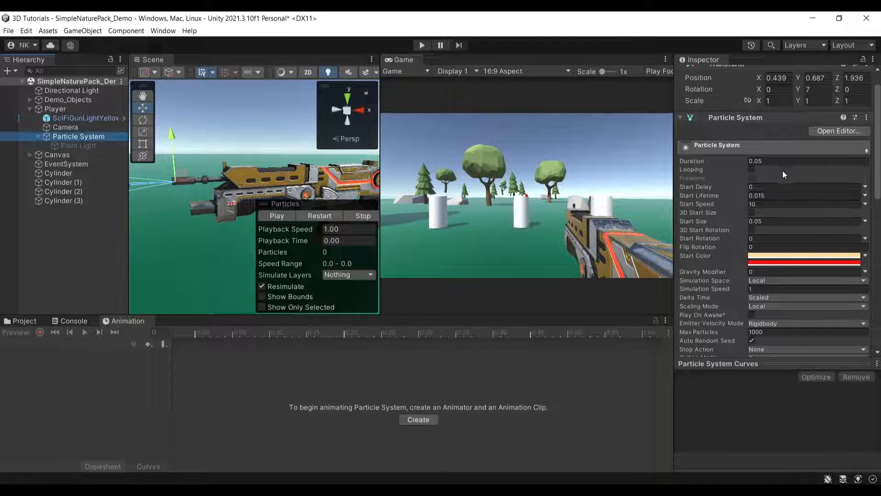
click(807, 161)
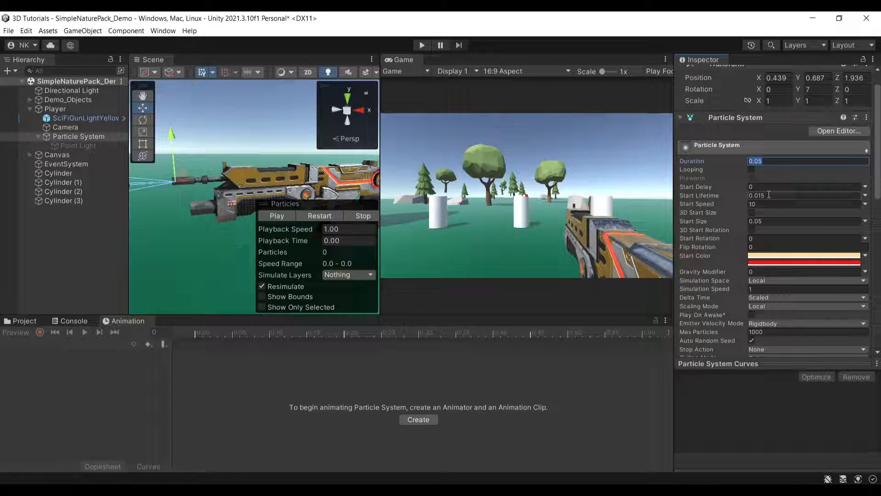
click(804, 204)
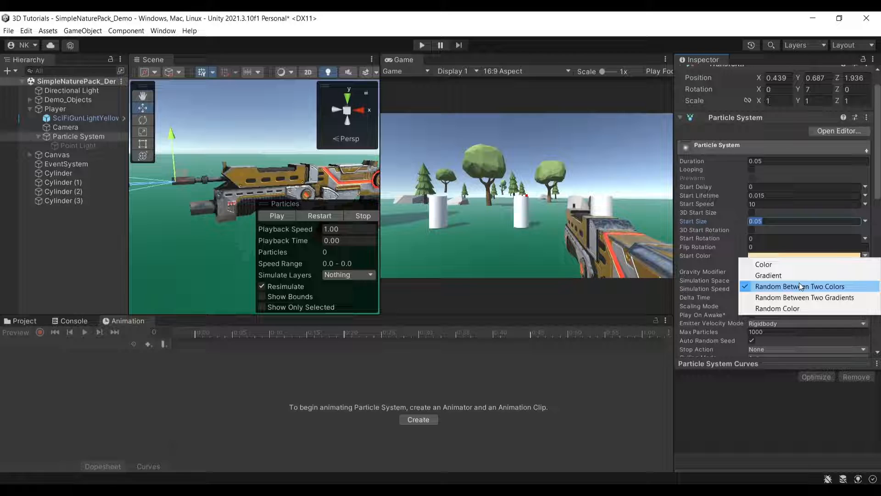
click(800, 286)
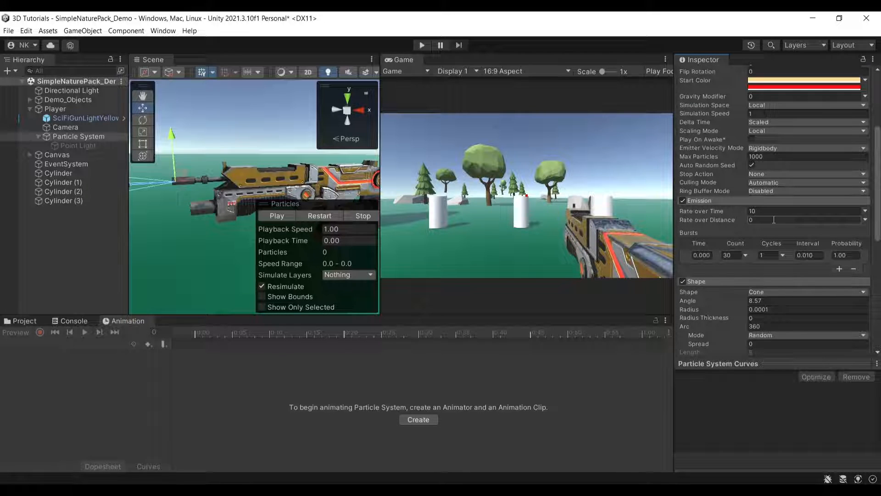
mouse_move(735, 254)
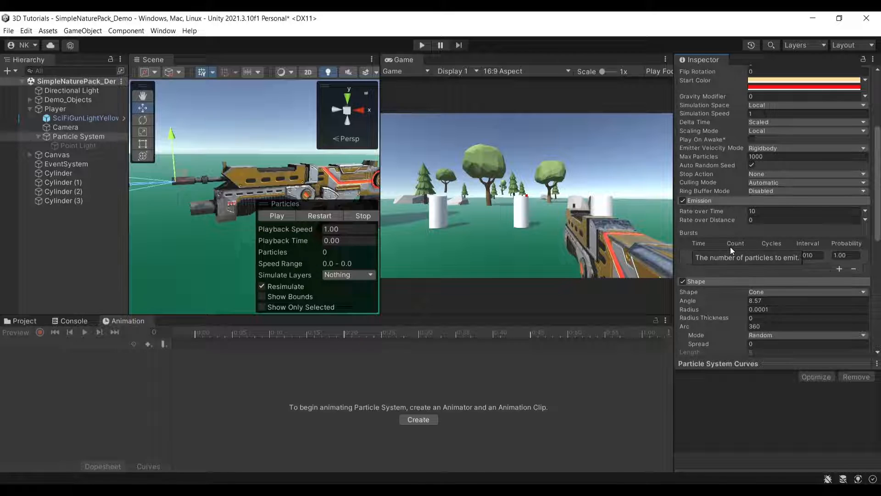
Check the burst of 30 particles and the Point Light used in the Lights module.
click(728, 254)
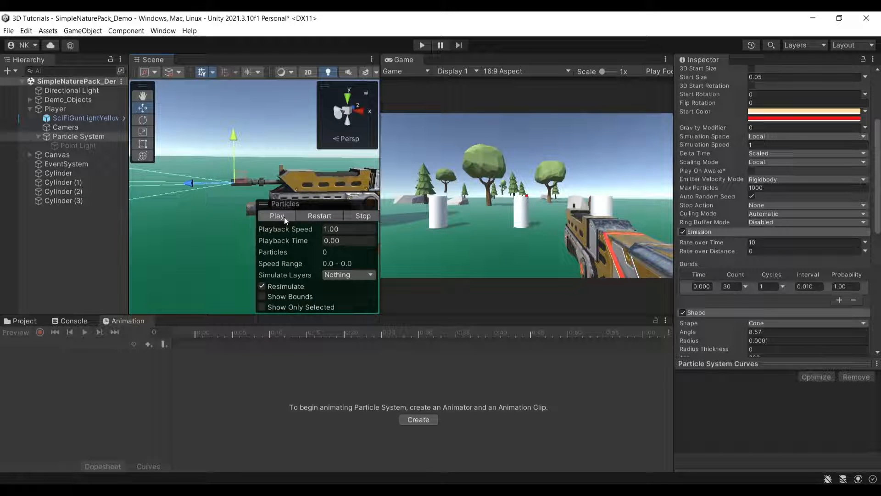
scroll(down, 3)
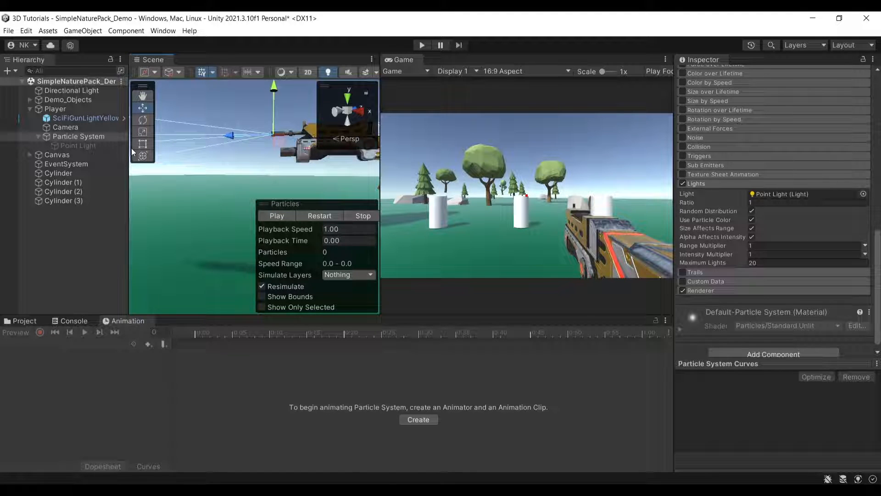
click(77, 145)
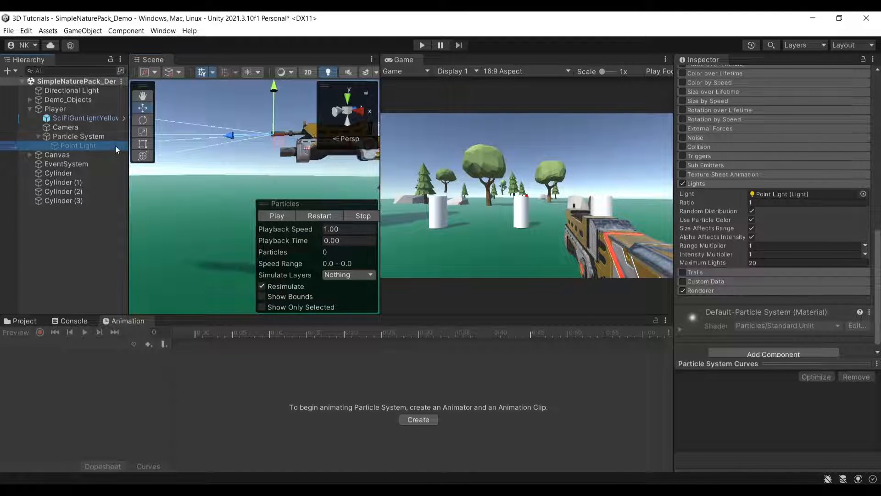
click(79, 136)
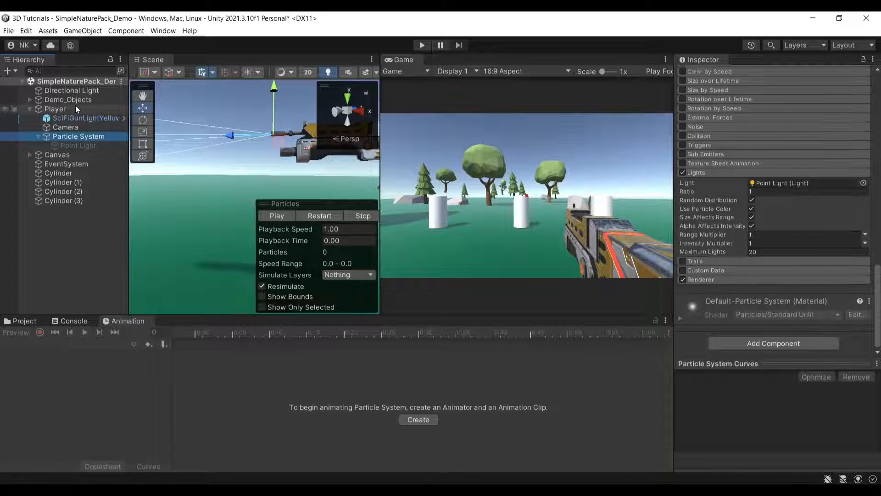
click(55, 108)
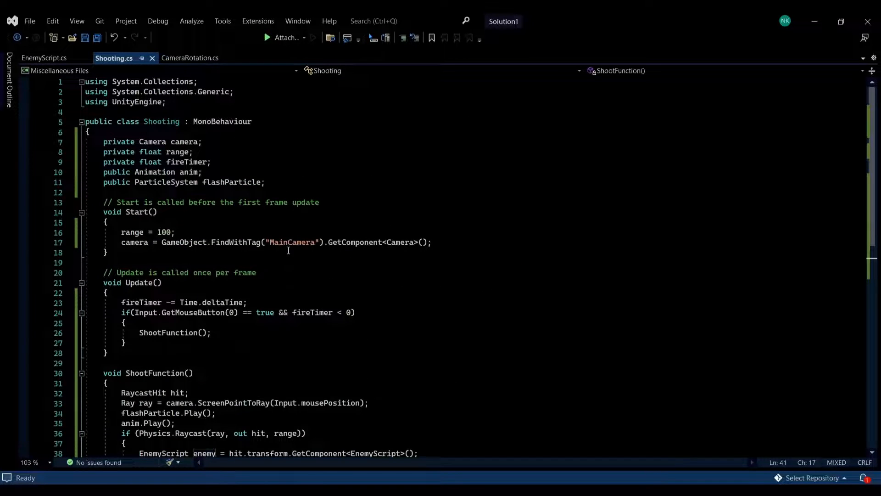
click(45, 58)
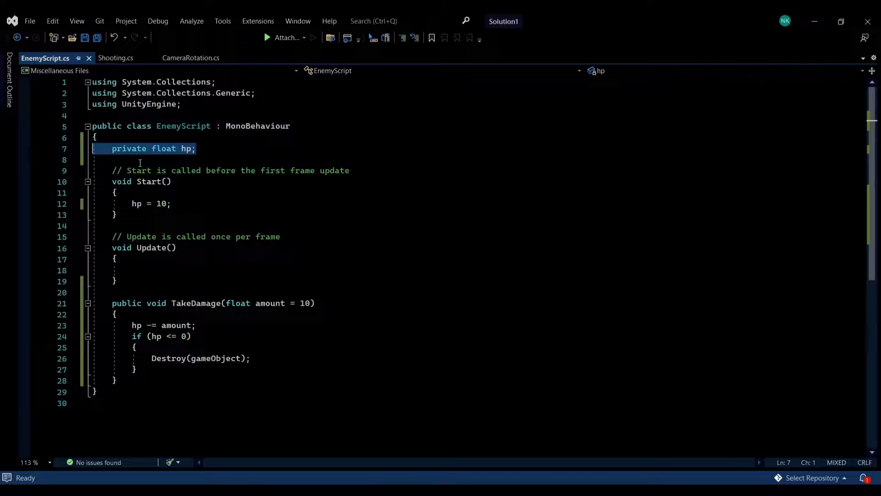
click(175, 248)
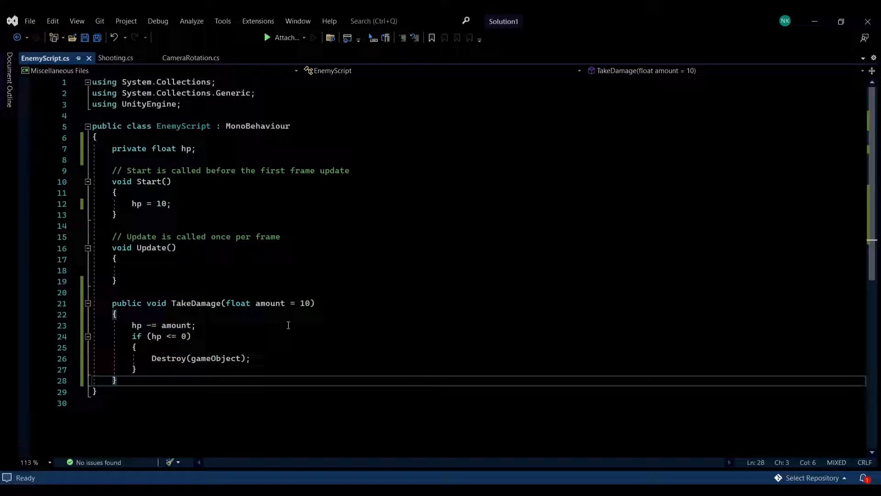
mouse_move(305, 303)
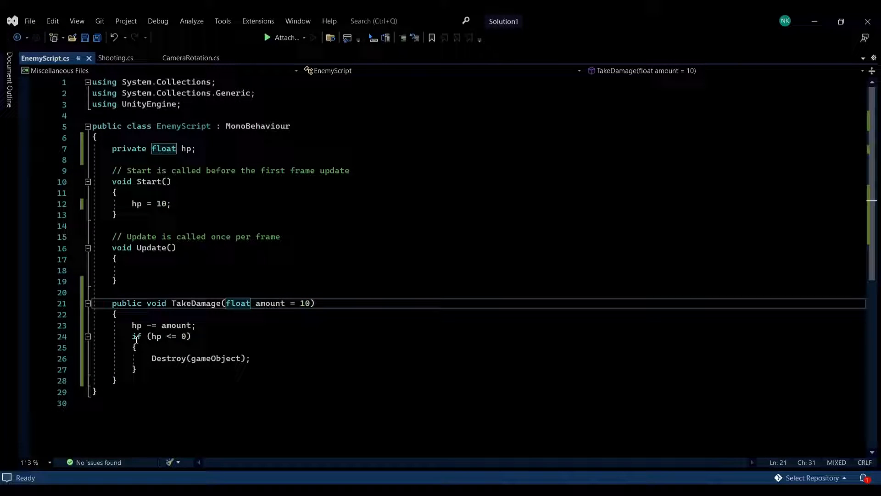
click(249, 358)
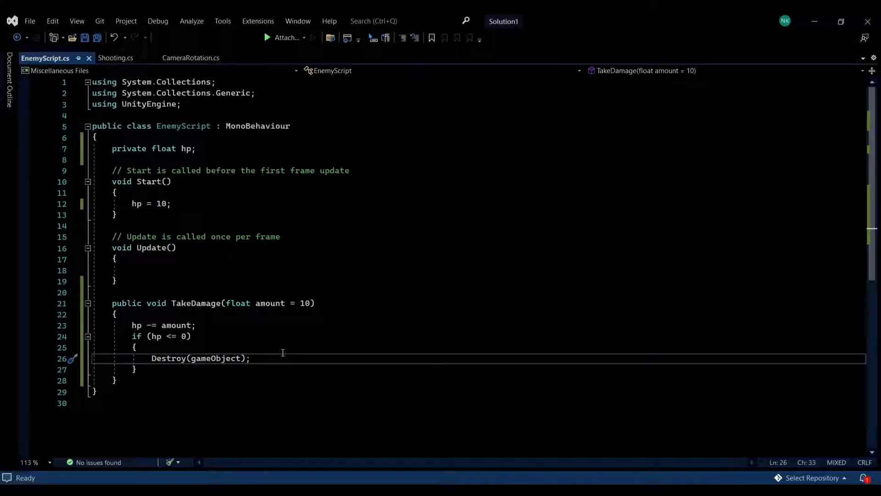
click(191, 58)
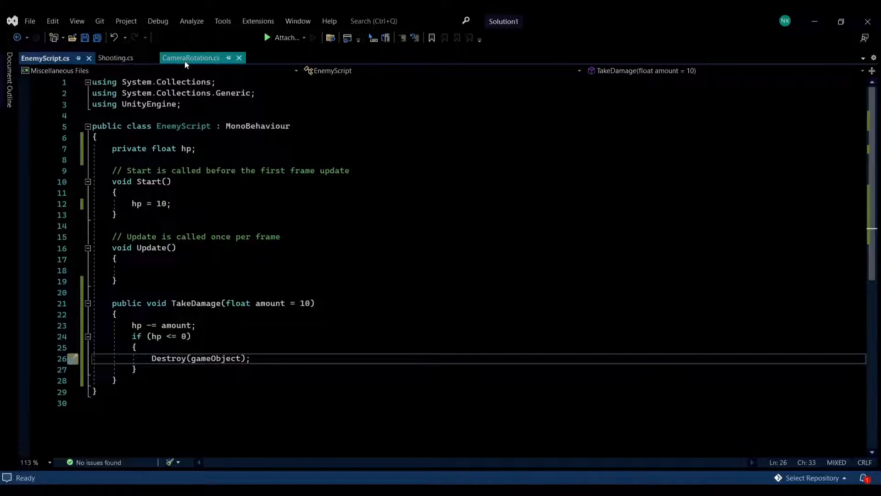
click(191, 58)
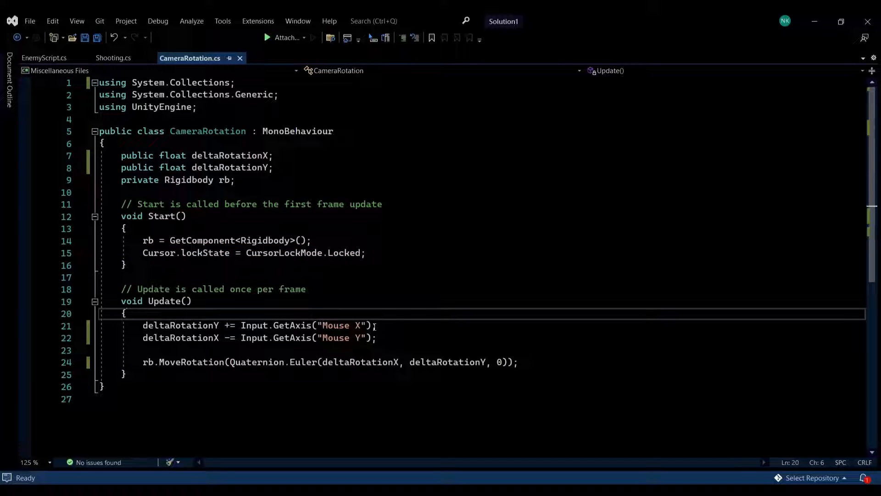
click(379, 324)
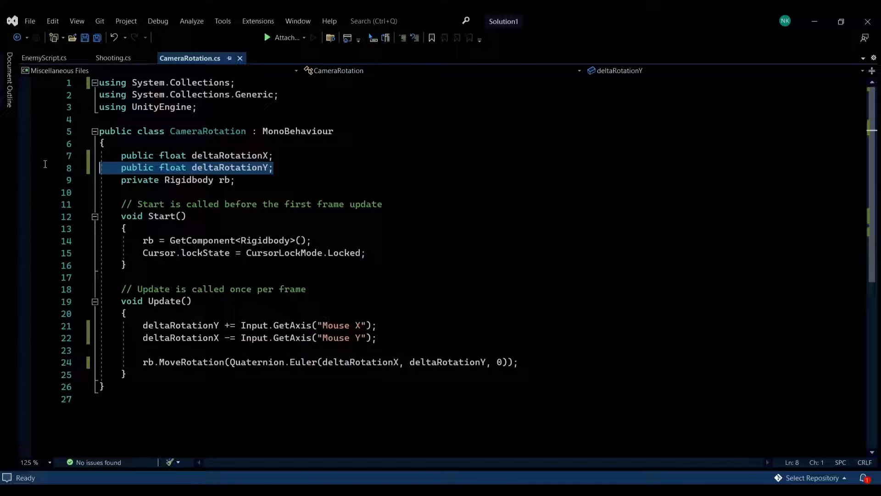
click(204, 167)
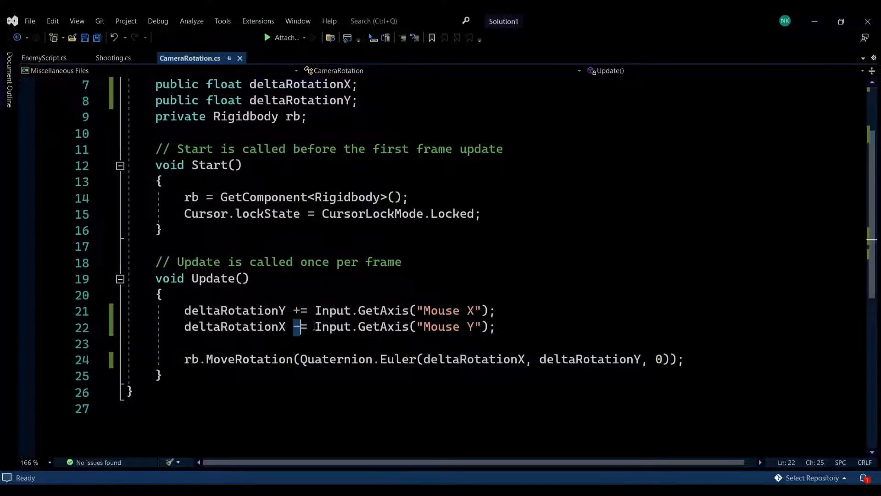
drag(313, 326, 494, 327)
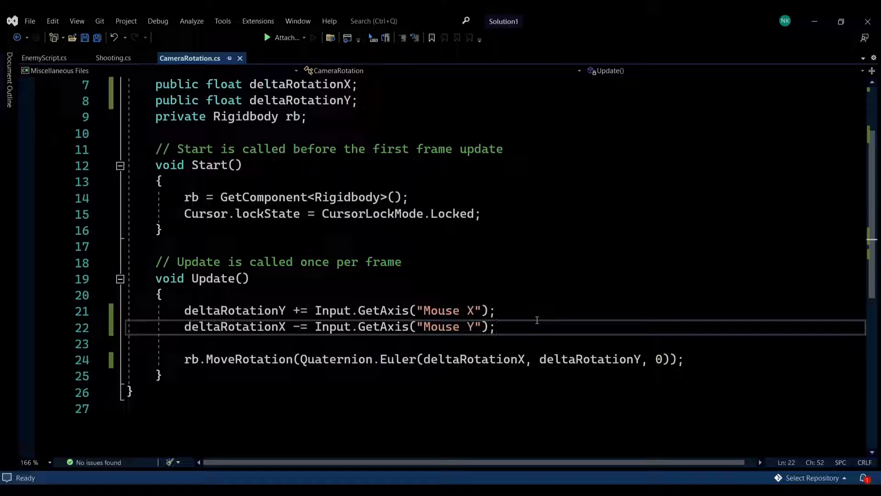
mouse_move(394, 326)
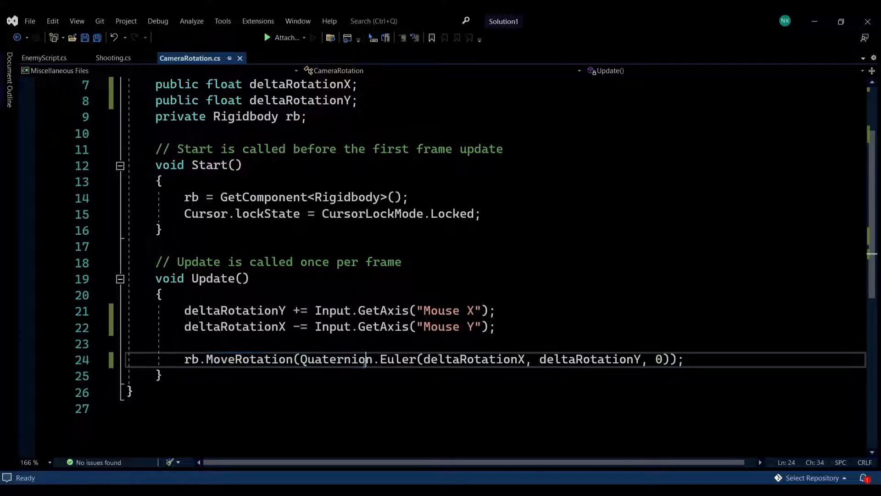
double_click(399, 359)
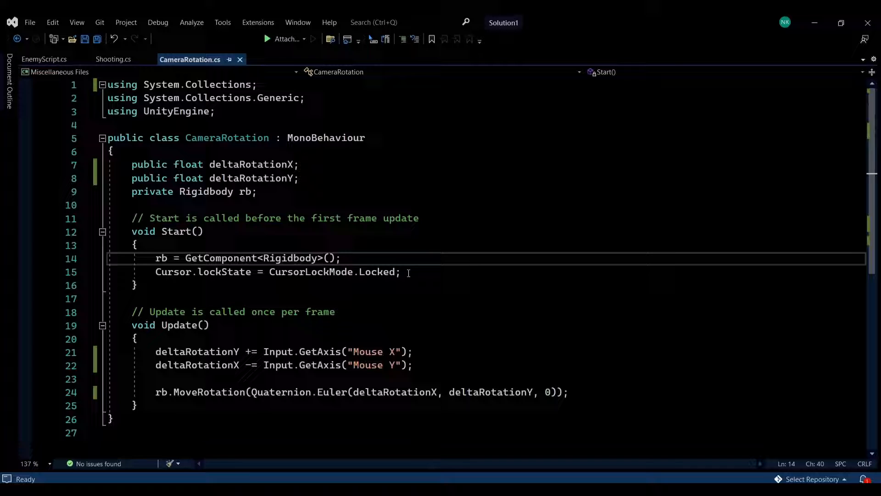
click(404, 272)
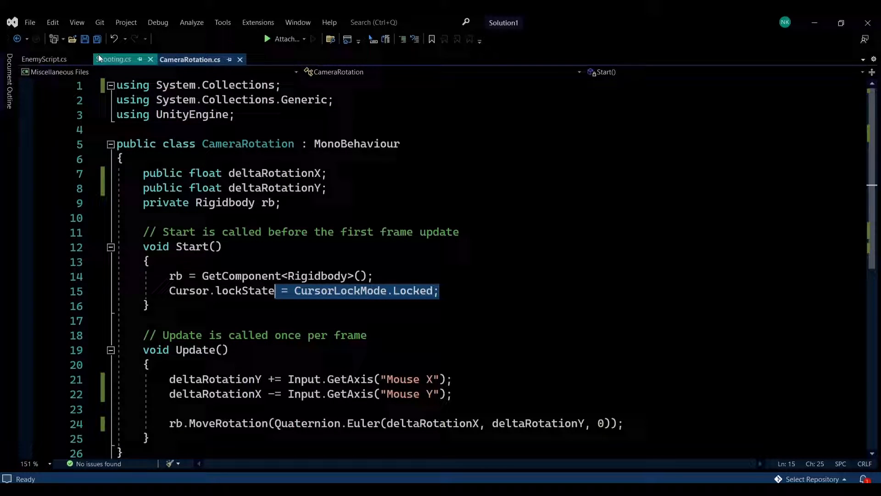
Review Shooting.cs: the range field, range set to 100 and the main camera lookup in Start.
click(114, 59)
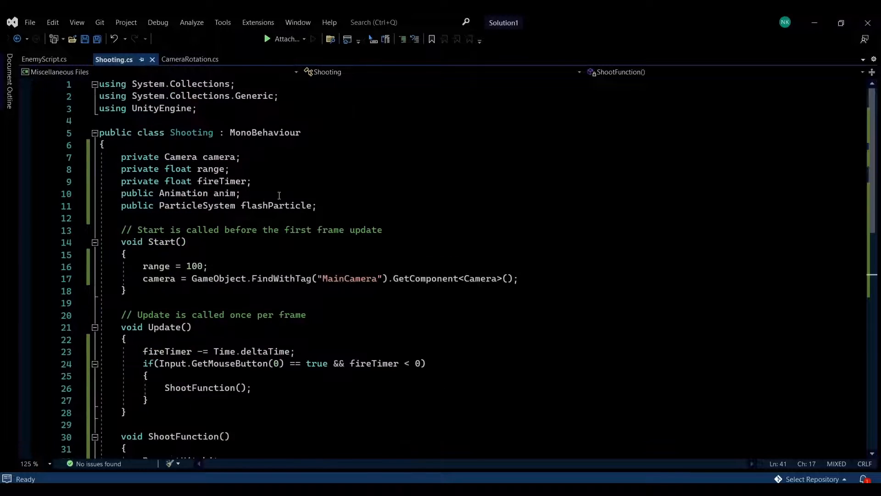
mouse_move(179, 184)
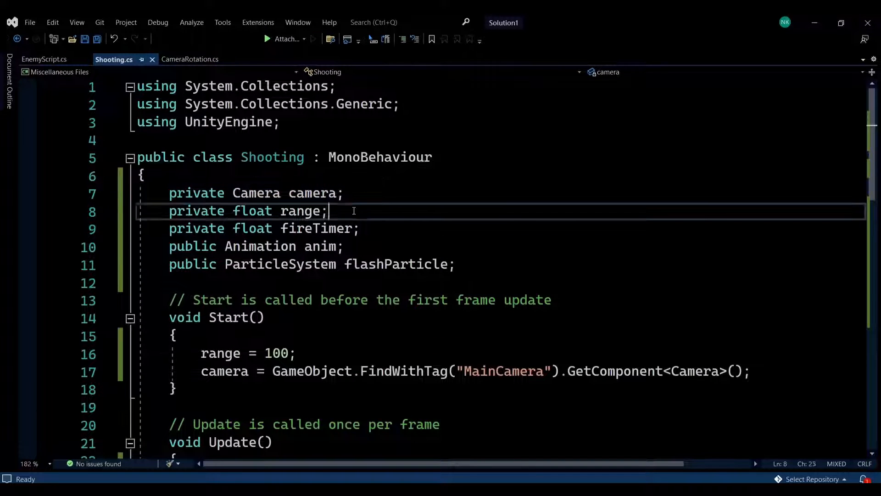
triple_click(246, 211)
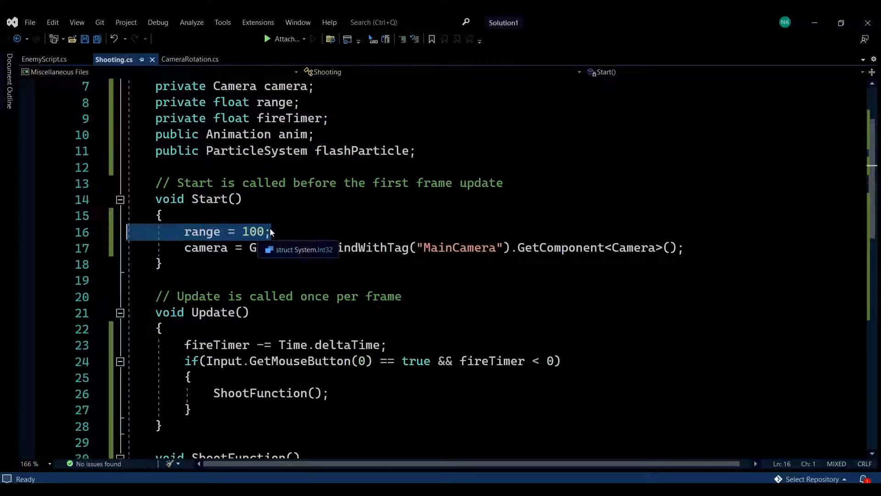
click(271, 232)
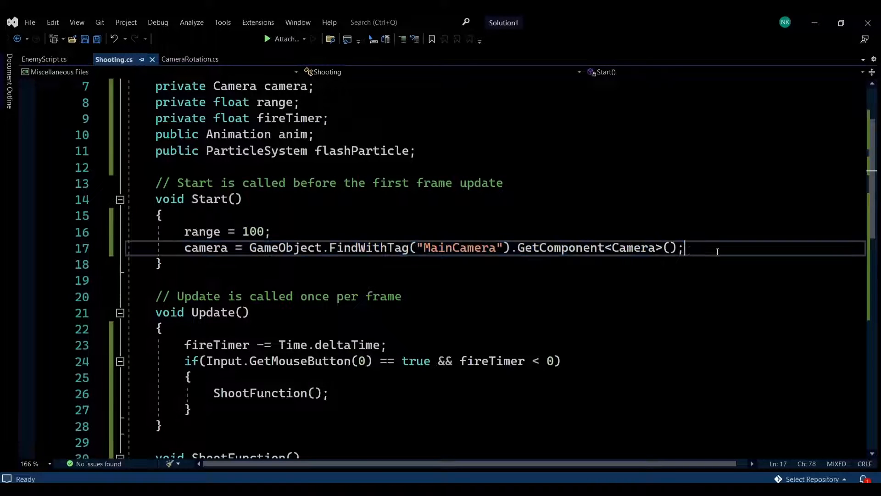
click(560, 248)
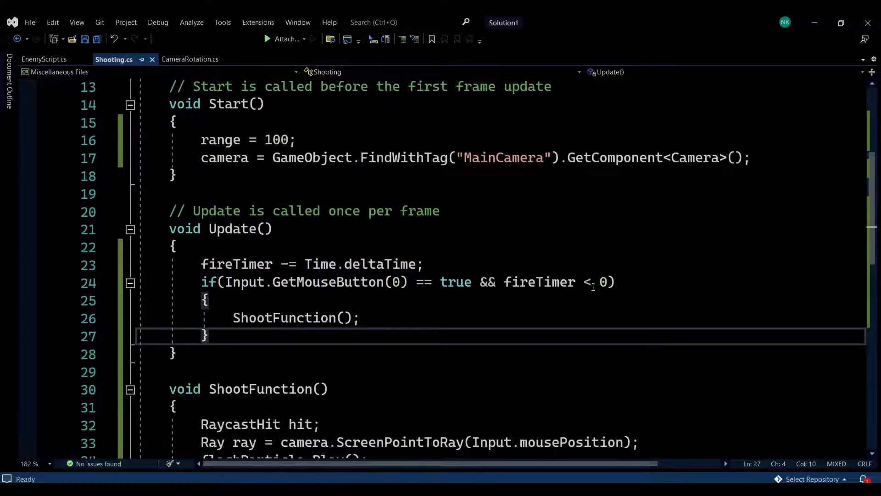
drag(504, 282, 609, 282)
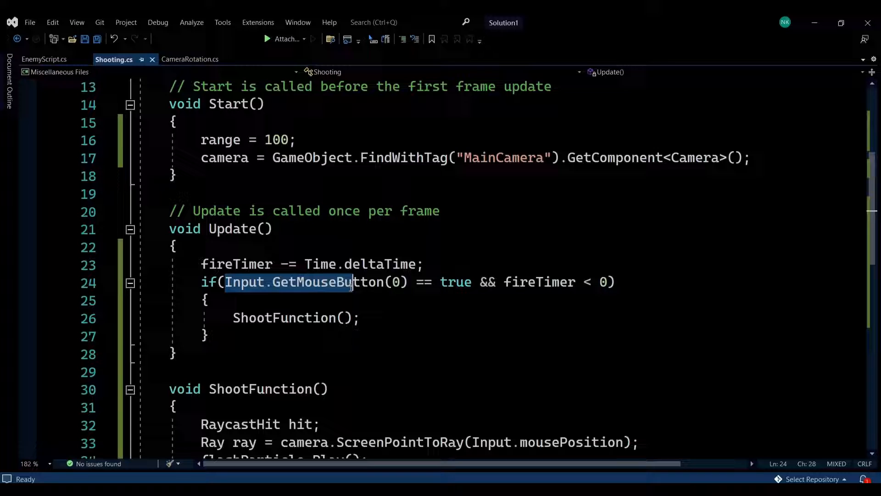
mouse_move(394, 282)
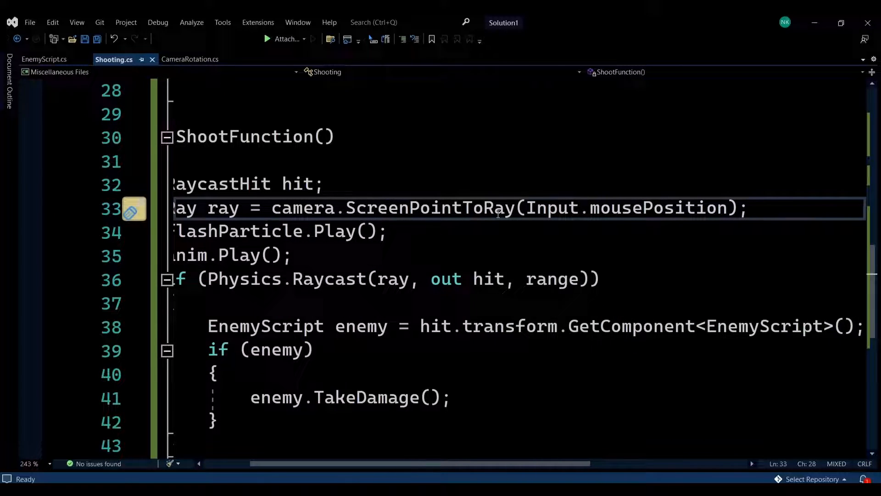
mouse_move(681, 208)
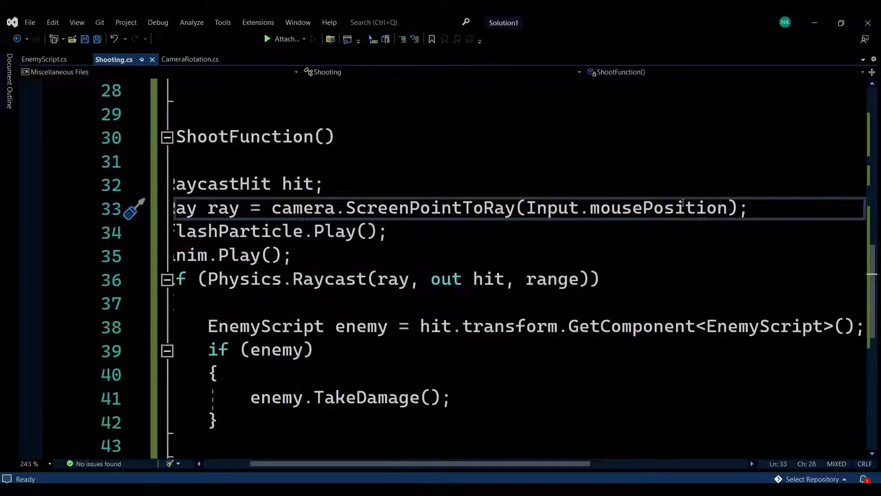
click(527, 207)
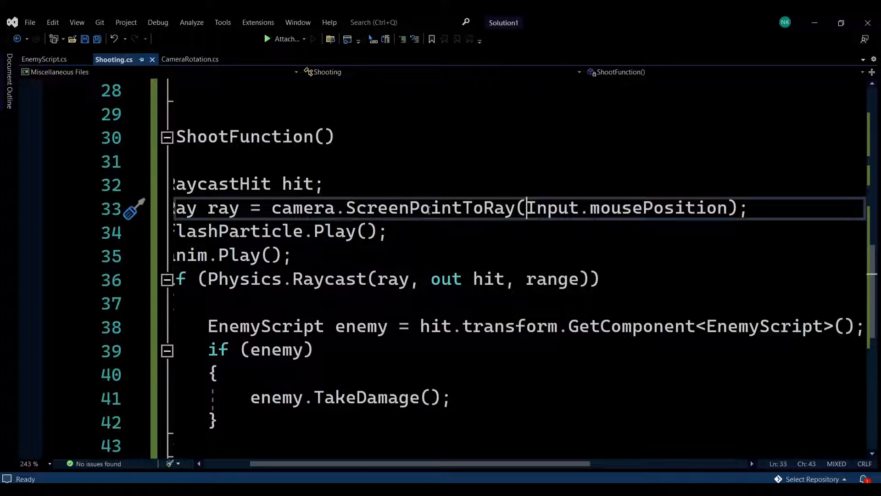
double_click(303, 208)
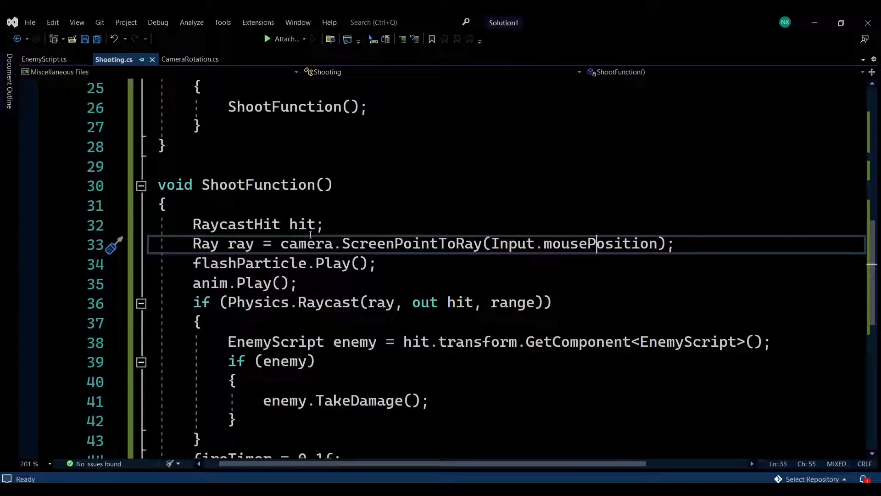
triple_click(284, 263)
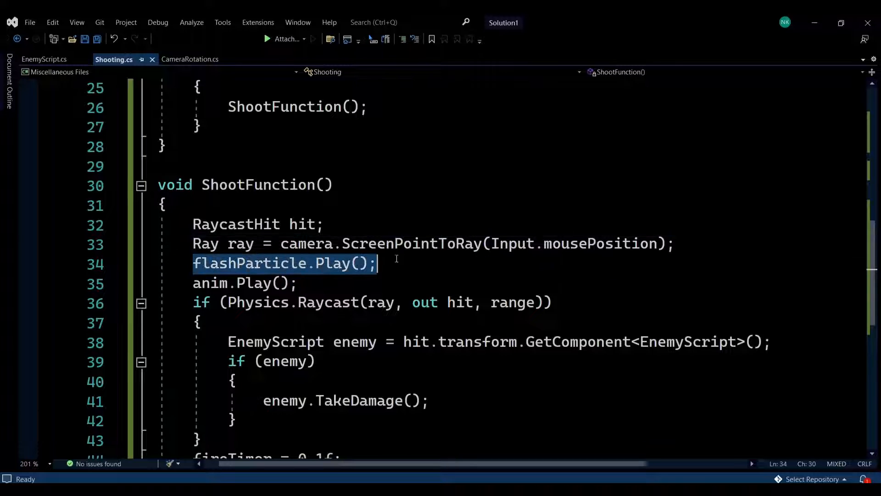
click(222, 283)
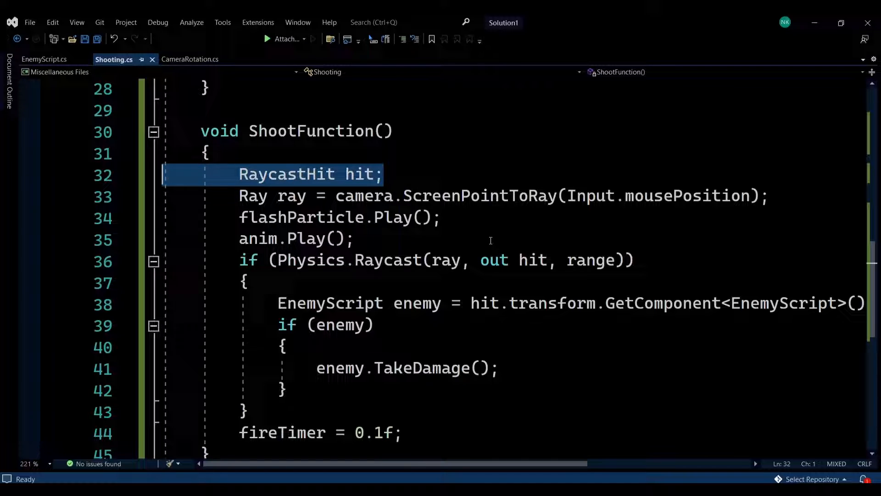
click(532, 260)
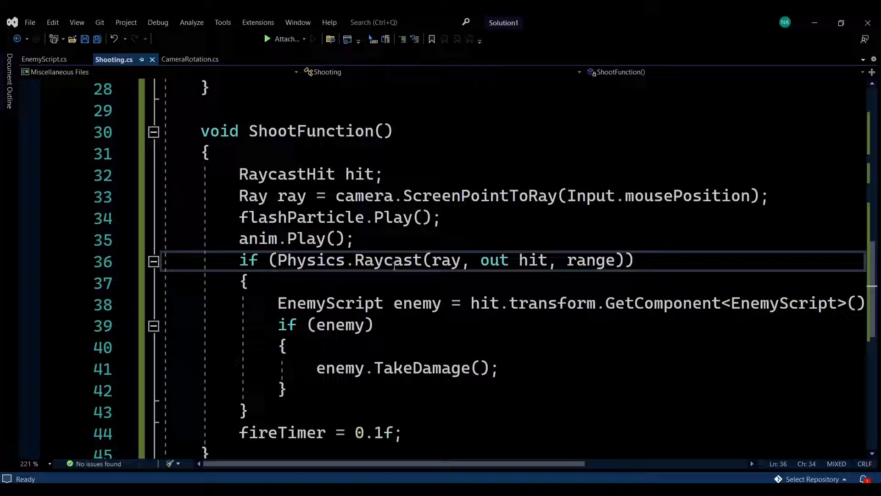
double_click(387, 259)
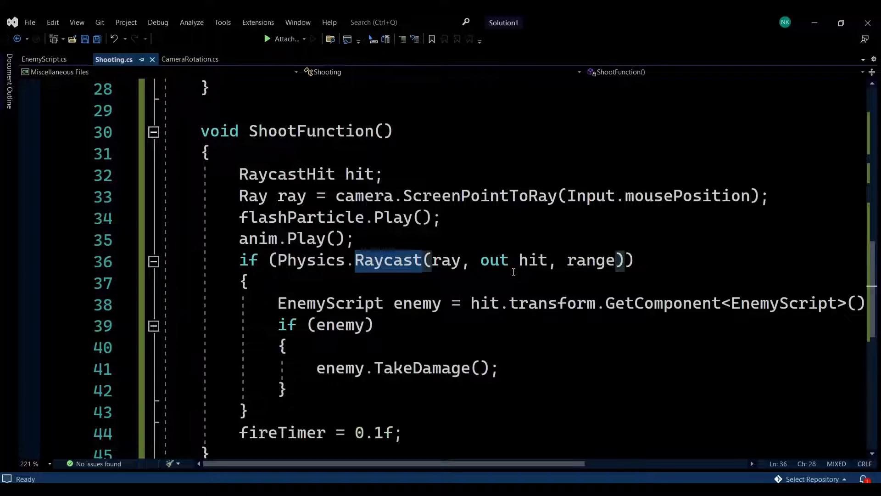
click(532, 259)
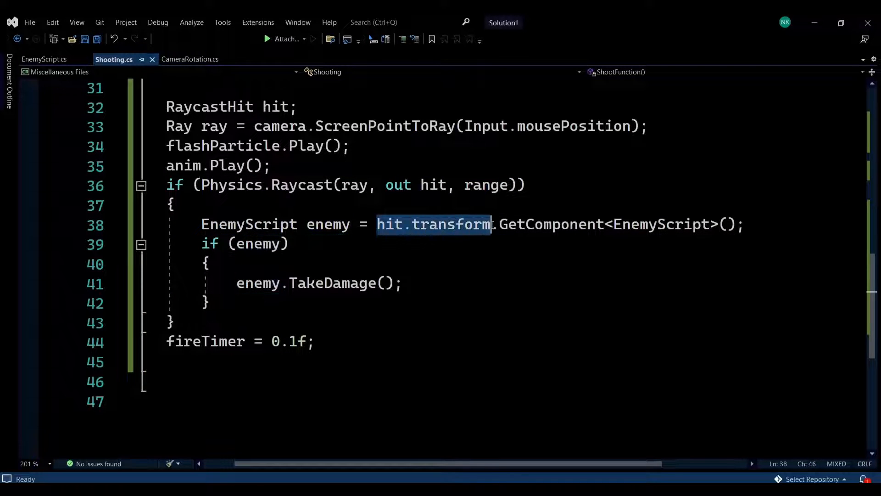
double_click(532, 224)
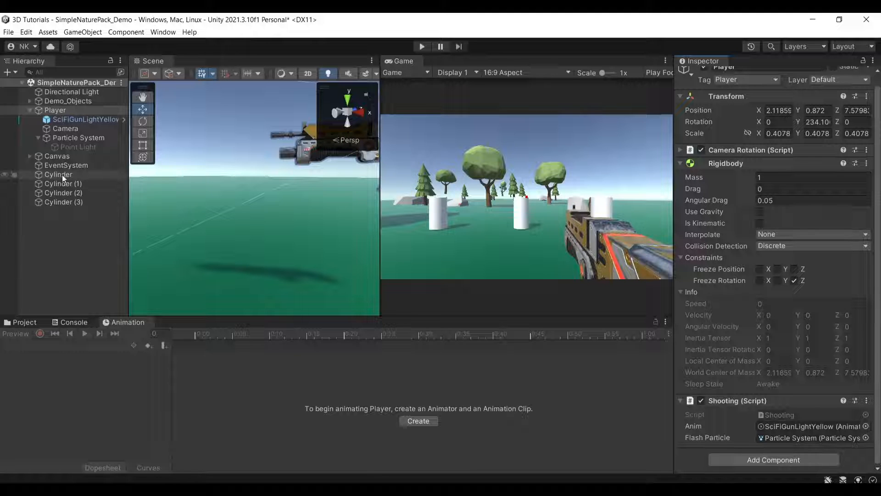
Select the Canvas and its child Image to show the red crosshair Image component.
click(57, 156)
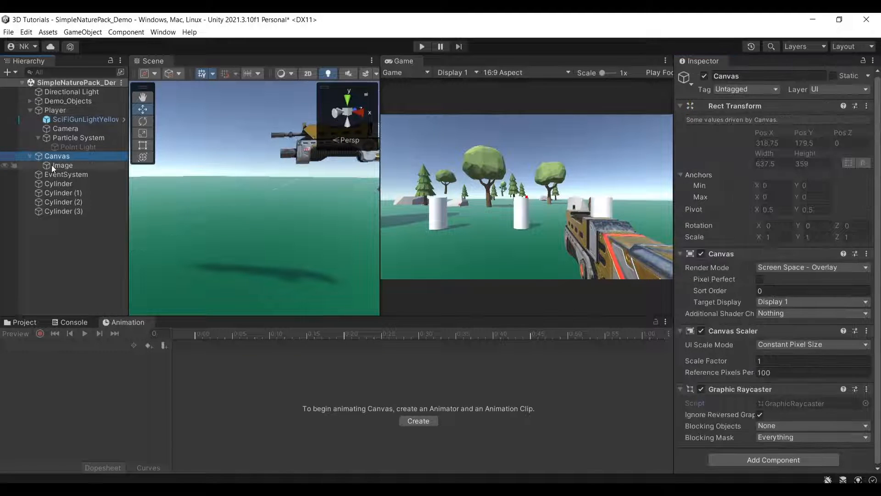
click(63, 166)
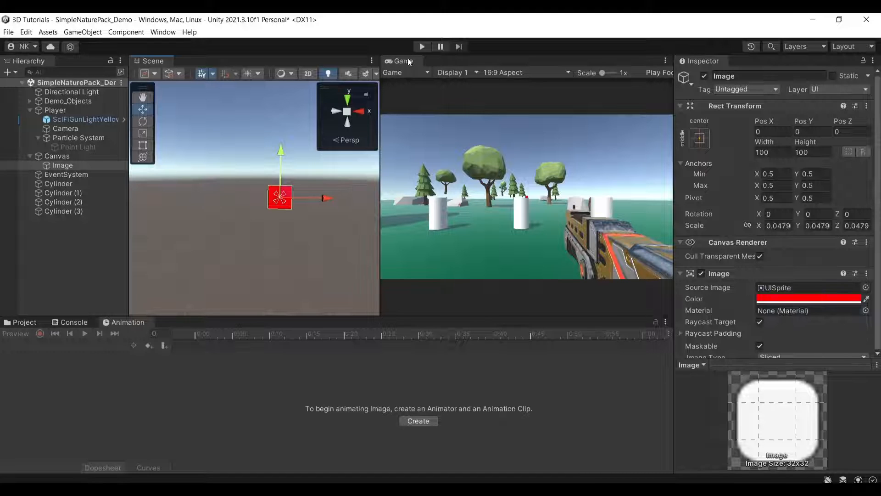
click(420, 46)
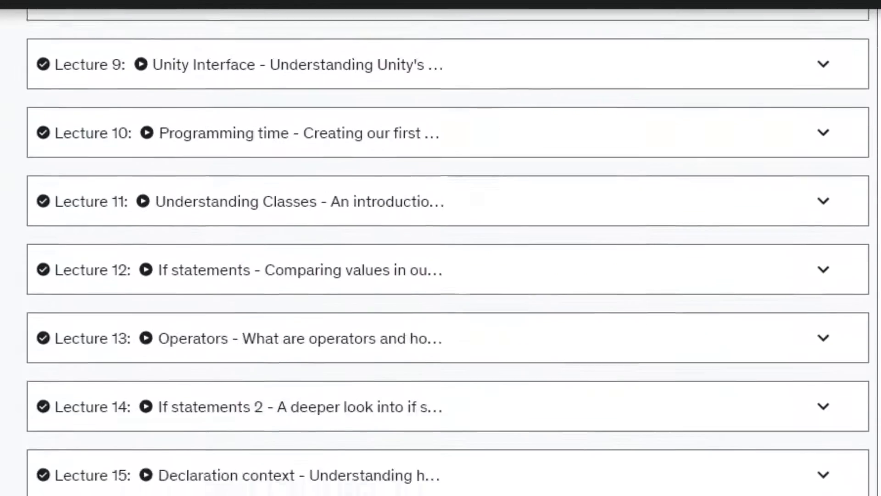
scroll(down, 3)
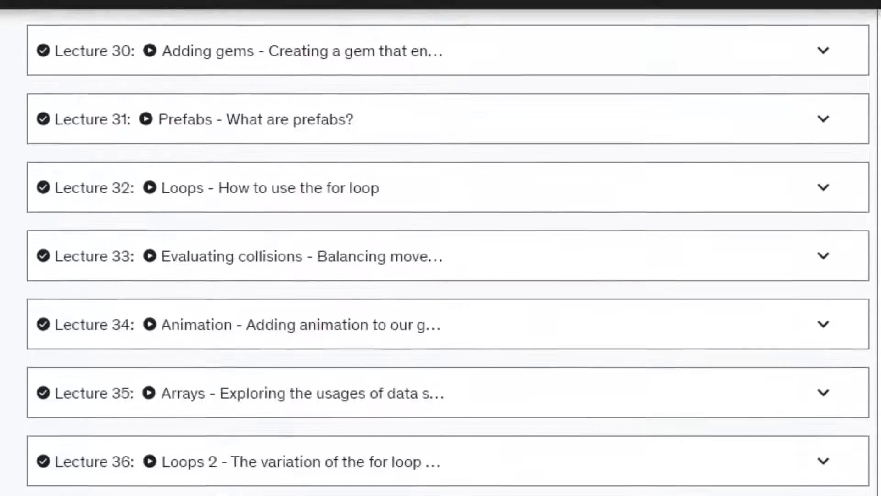
scroll(down, 3)
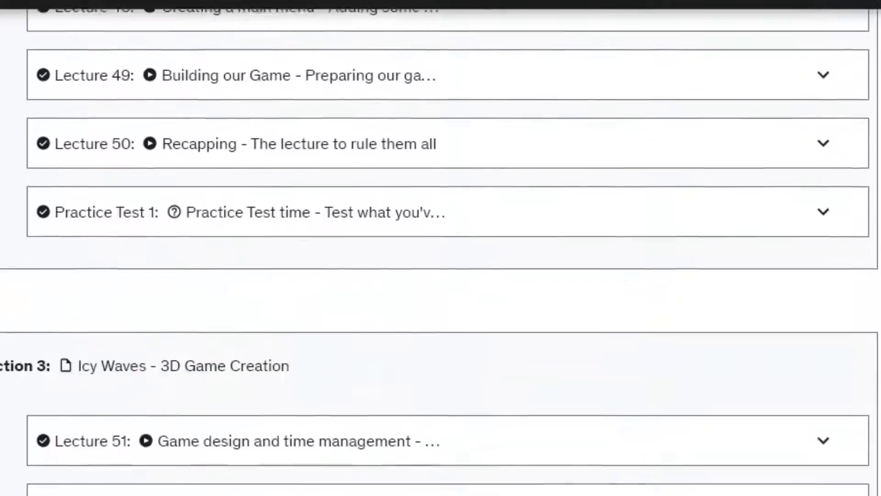
scroll(down, 3)
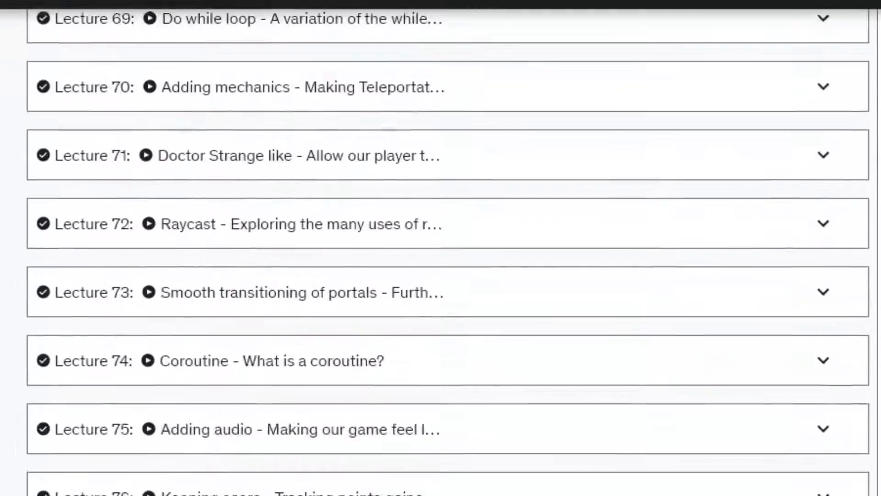
scroll(down, 3)
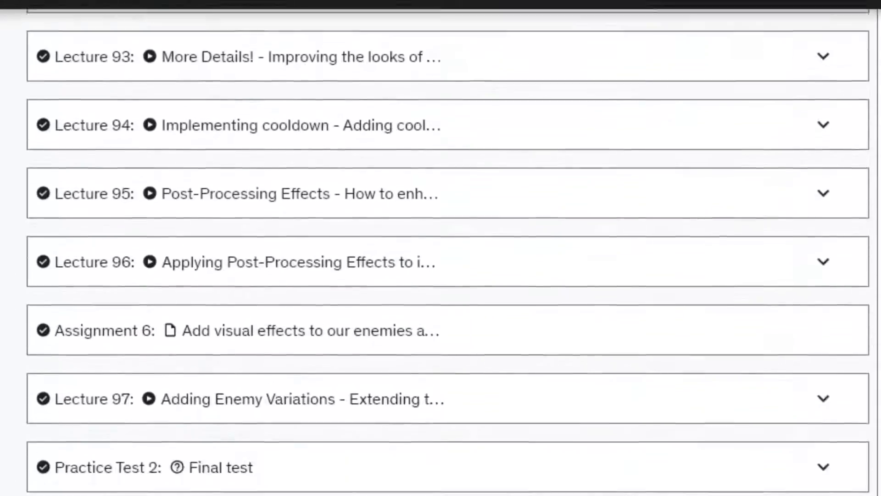